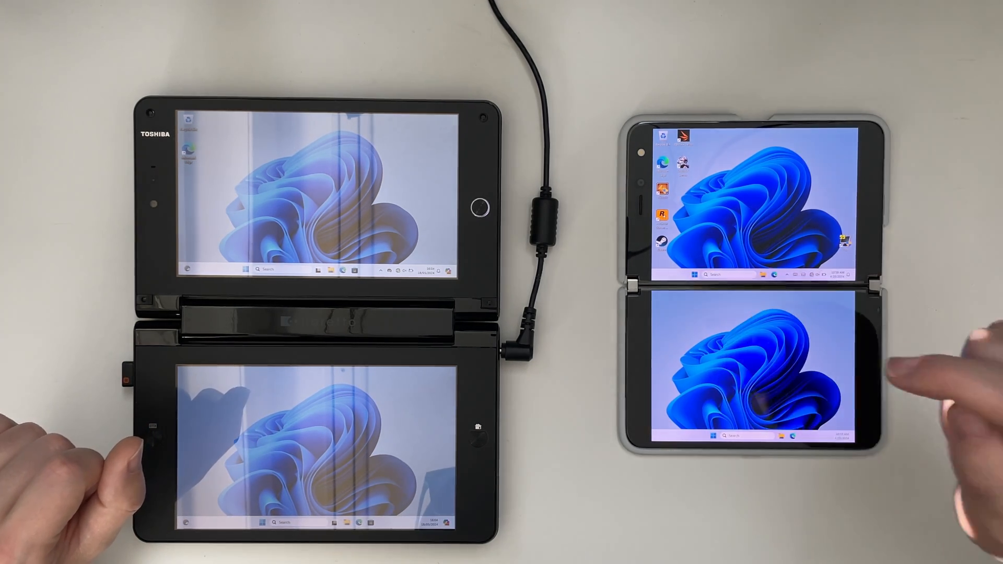
Write the Win11 23H2 ISO to the 32 GB USB, removing 4GB+ RAM, Secure Boot and TPM 2.0 requirements.
{"action": "left_click", "coordinate": [691, 275]}
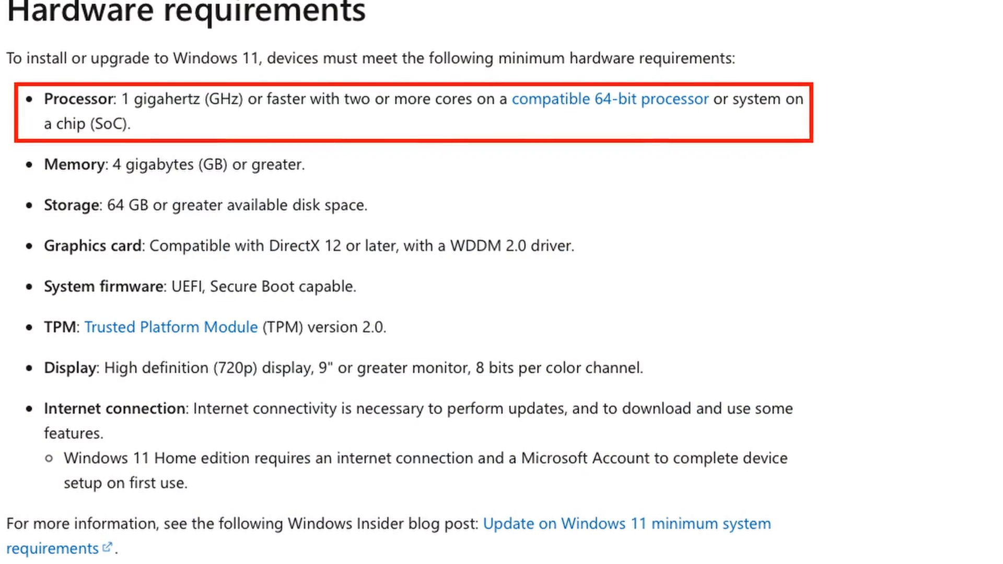
{"action": "scroll", "scroll_direction": "up", "scroll_amount": 3}
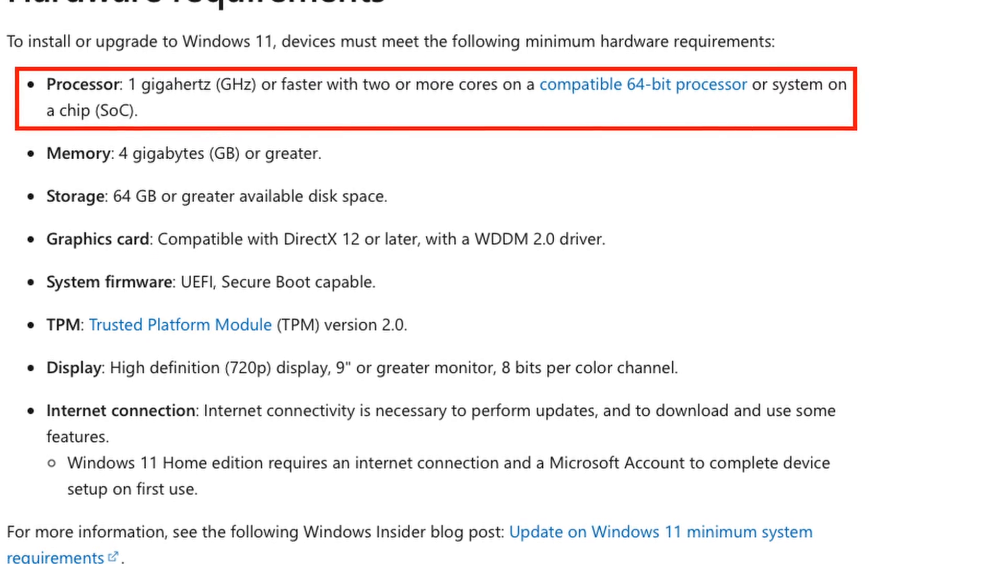
{"action": "scroll", "scroll_direction": "up", "scroll_amount": 3}
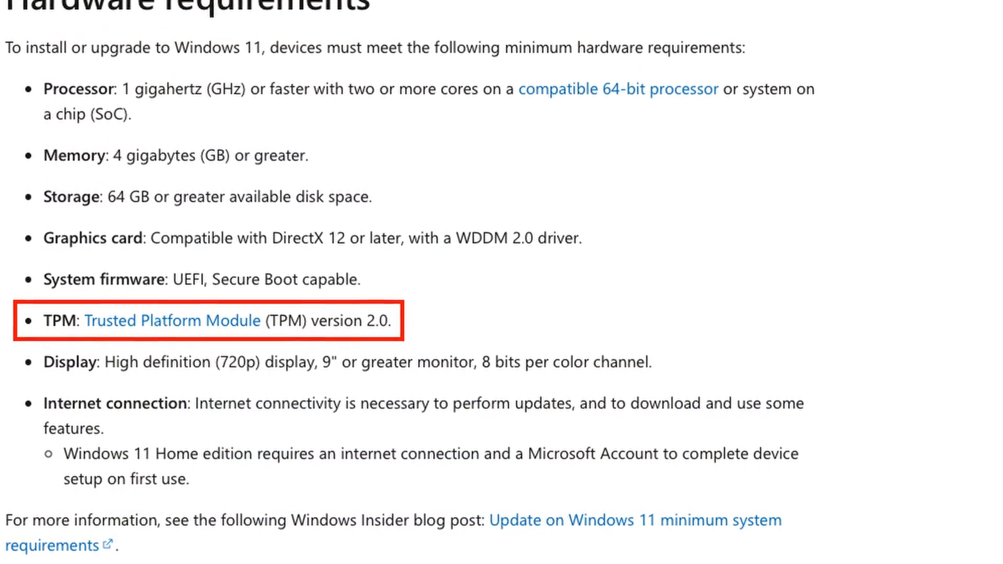
{"action": "scroll", "scroll_direction": "down", "scroll_amount": 3}
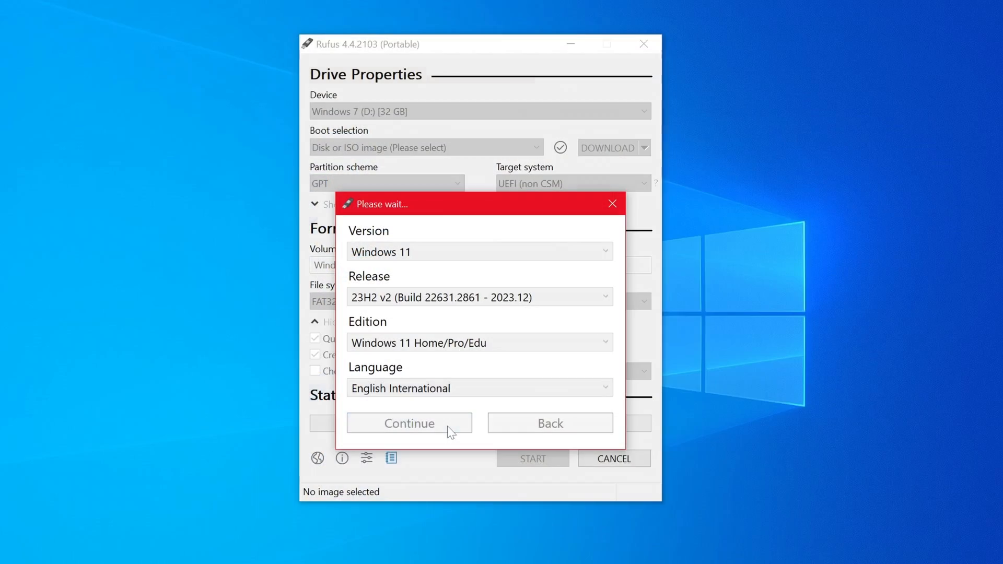
{"action": "left_click", "coordinate": [408, 422]}
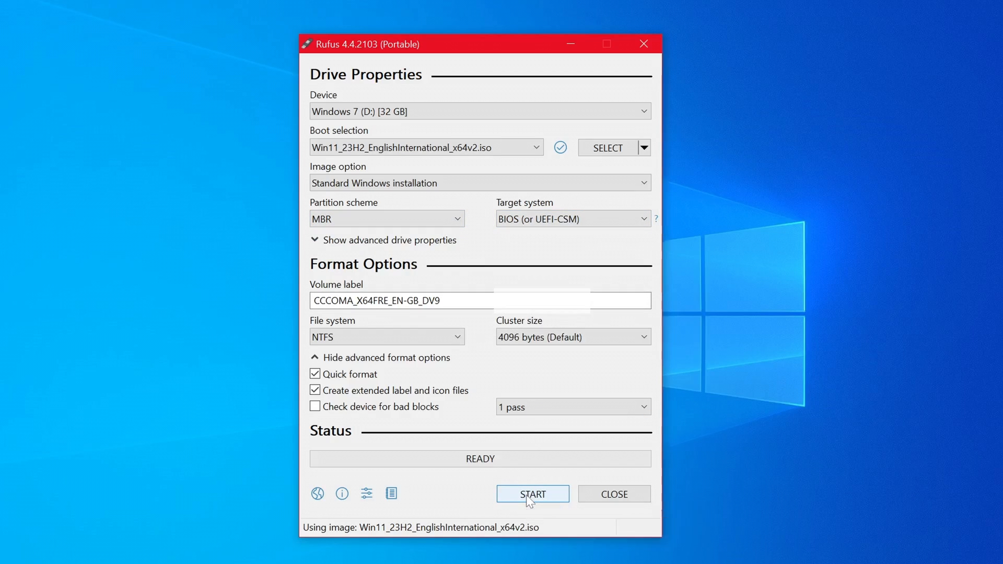
{"action": "left_click", "coordinate": [533, 494]}
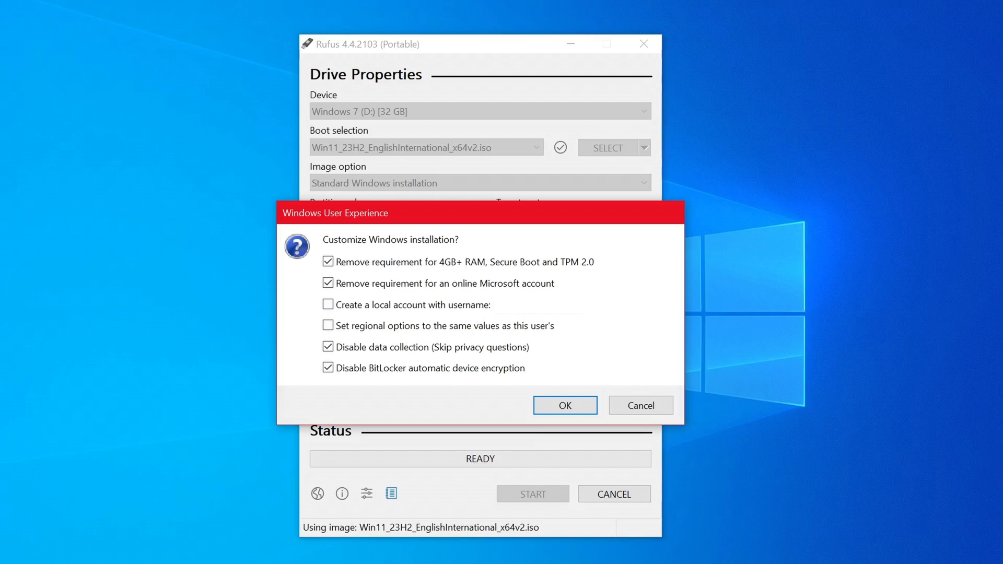
{"action": "left_click", "coordinate": [564, 405]}
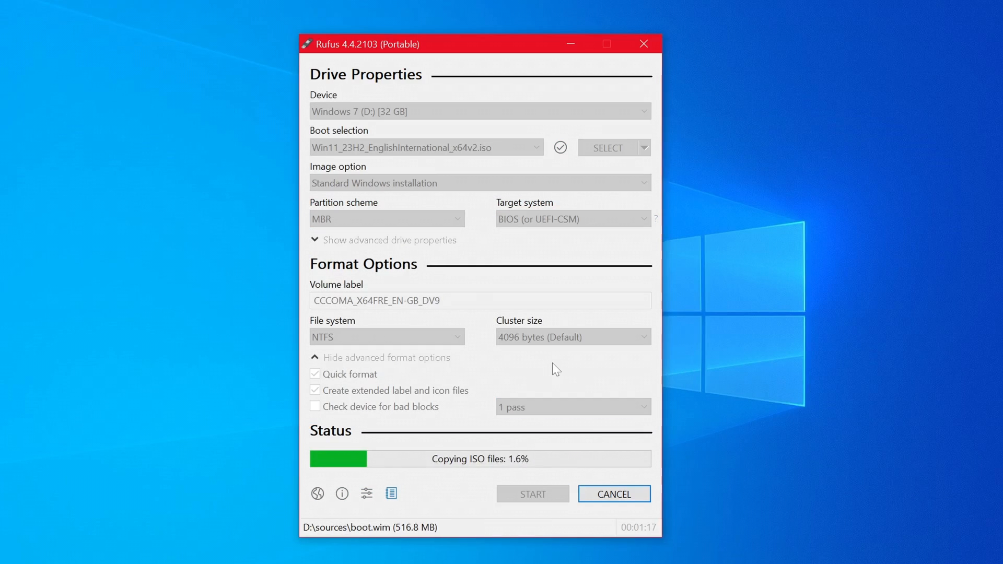